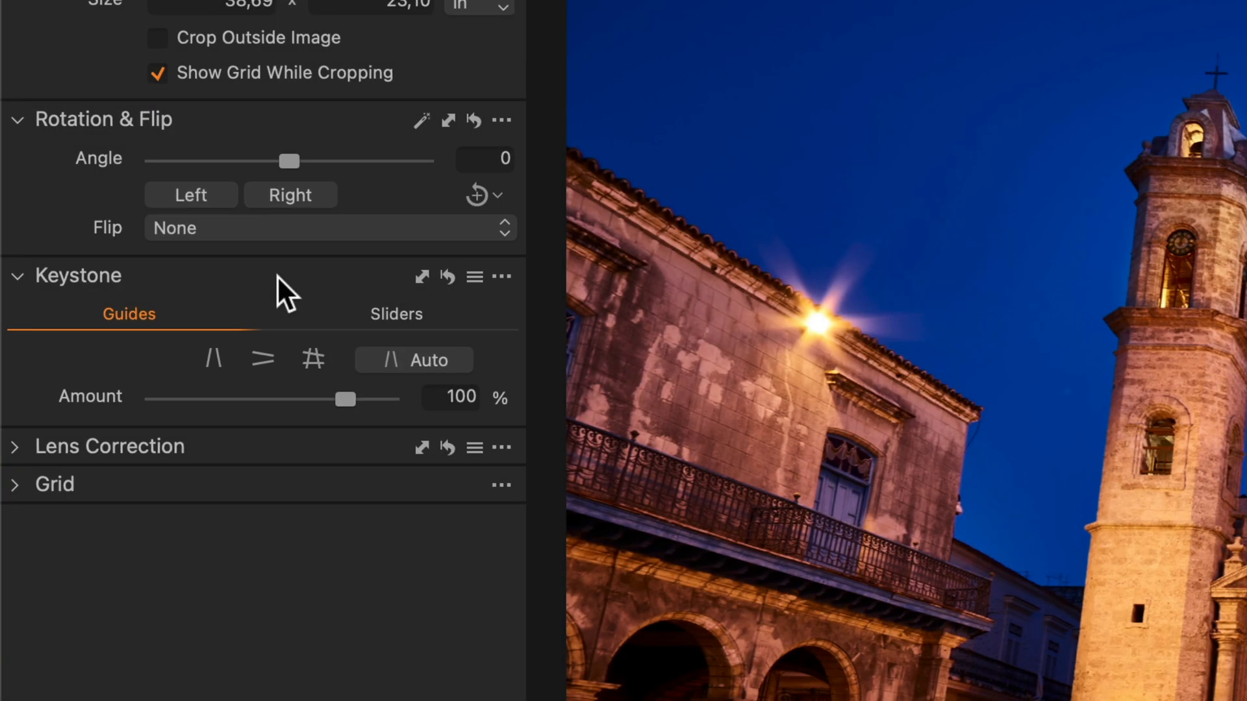
# Compare numeric and guide keystone controls, then vary the correction amount, ending at 100
pyautogui.click(395, 313)
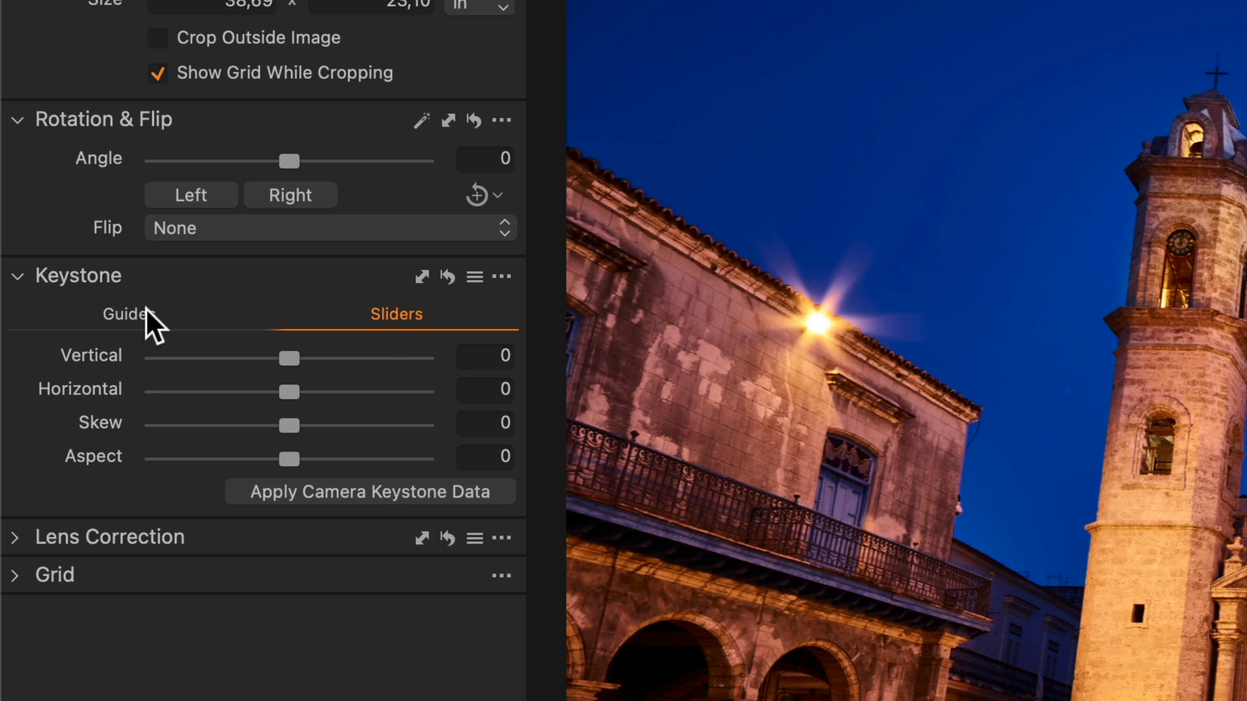
pyautogui.click(123, 313)
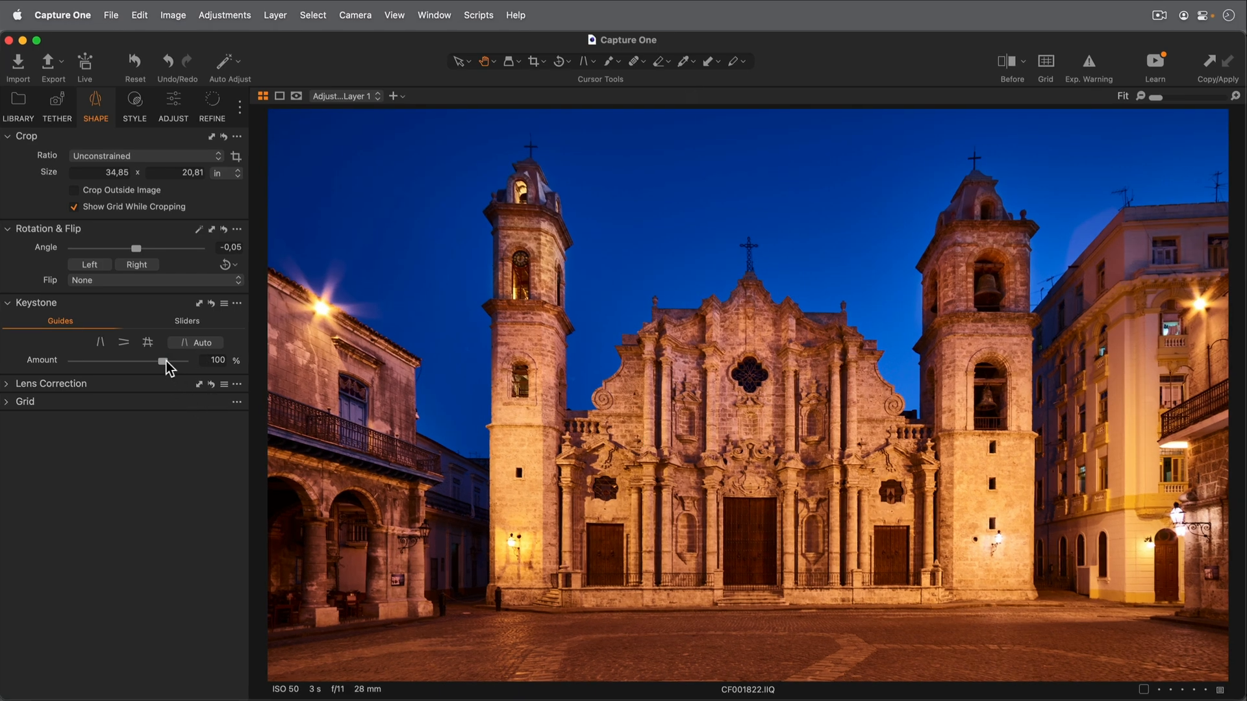
pyautogui.moveTo(163, 363); pyautogui.dragTo(148, 364)
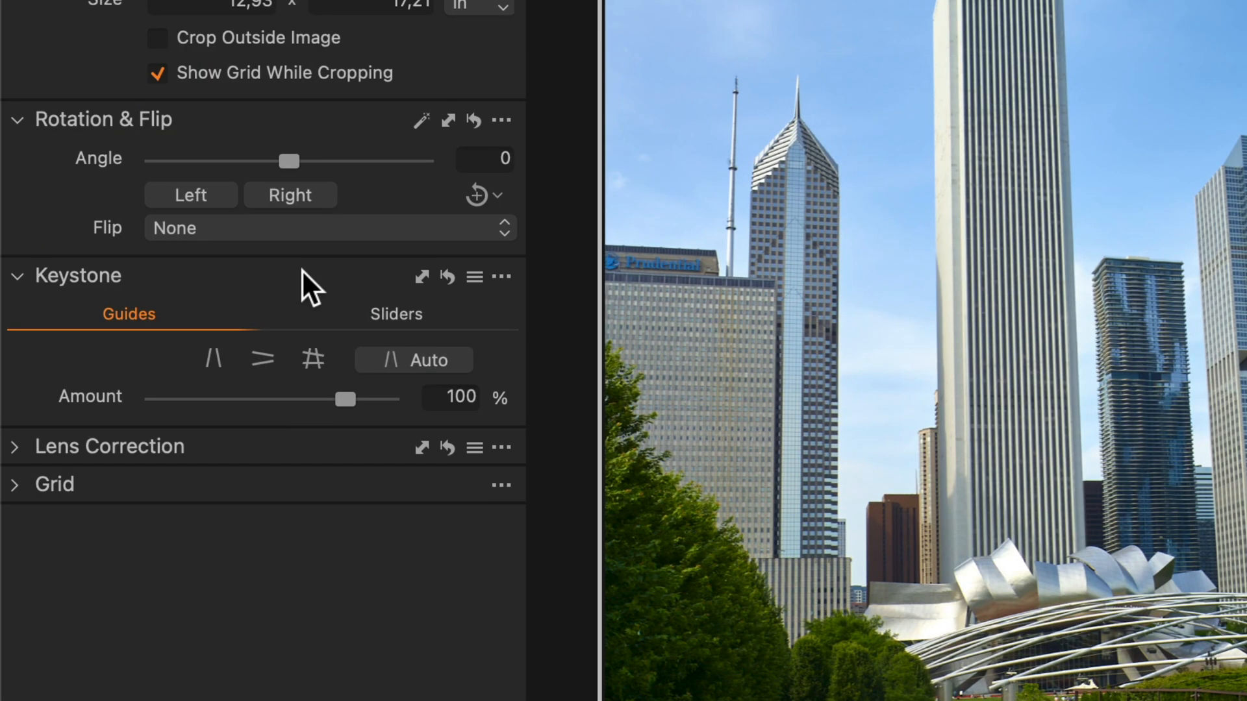
# Apply horizontal and full keystone guides to the skyscrapers, giving angle 1,04 and crop 12,85 × 19,28 in
pyautogui.click(263, 361)
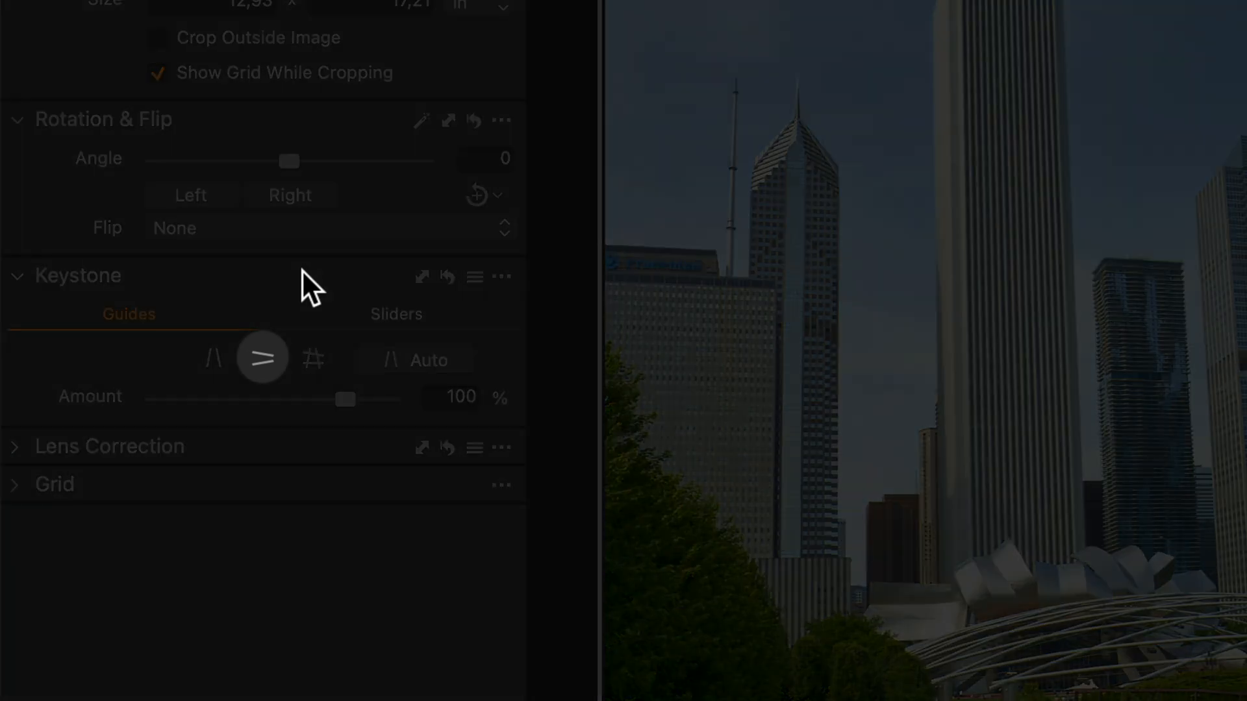
pyautogui.click(313, 359)
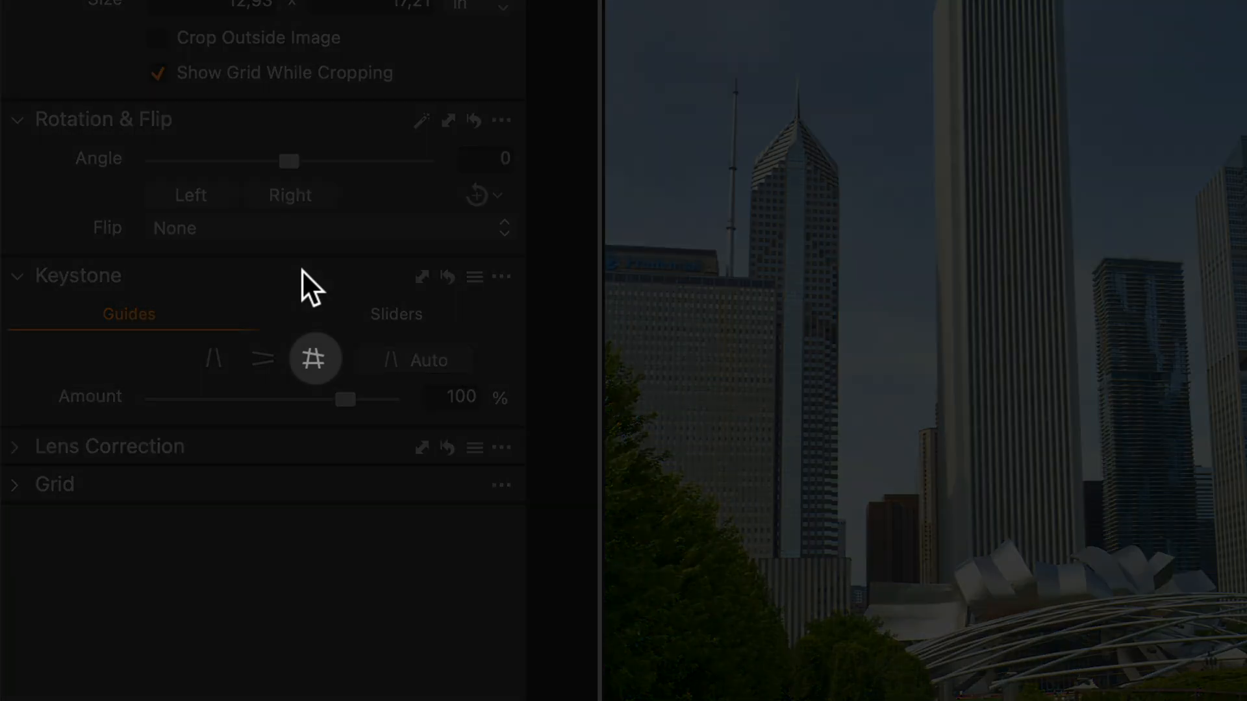
pyautogui.click(316, 359)
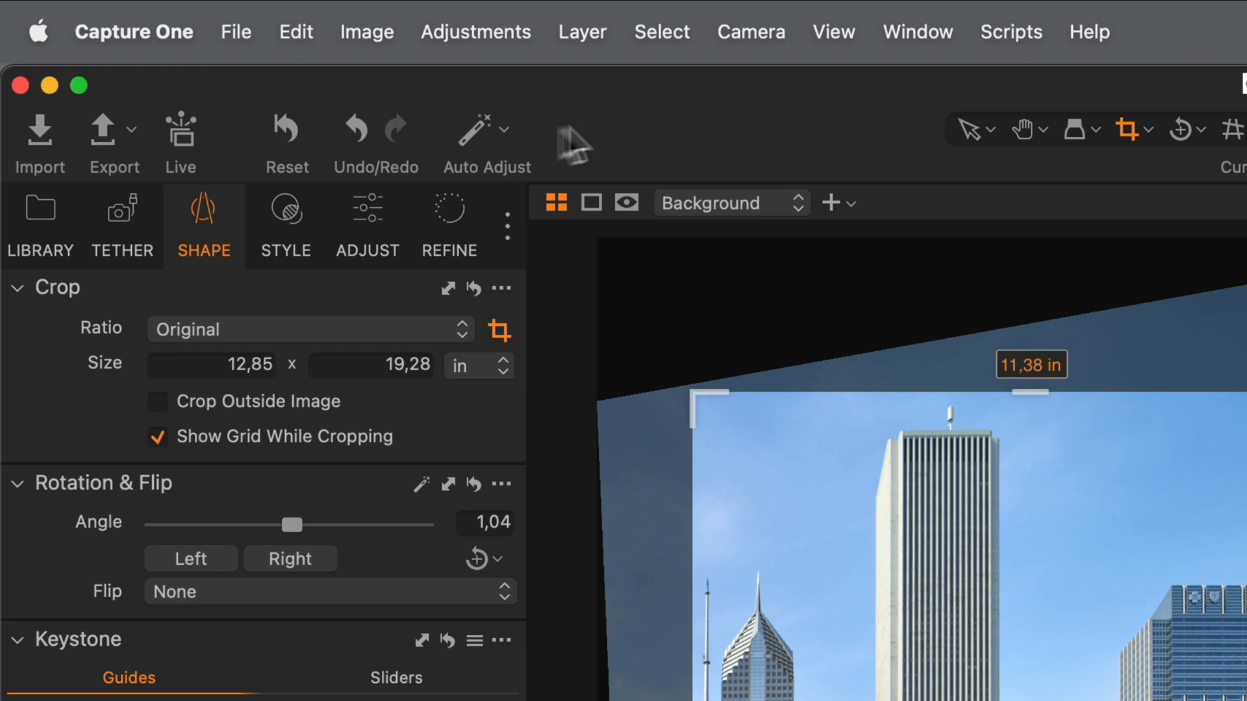
pyautogui.click(504, 128)
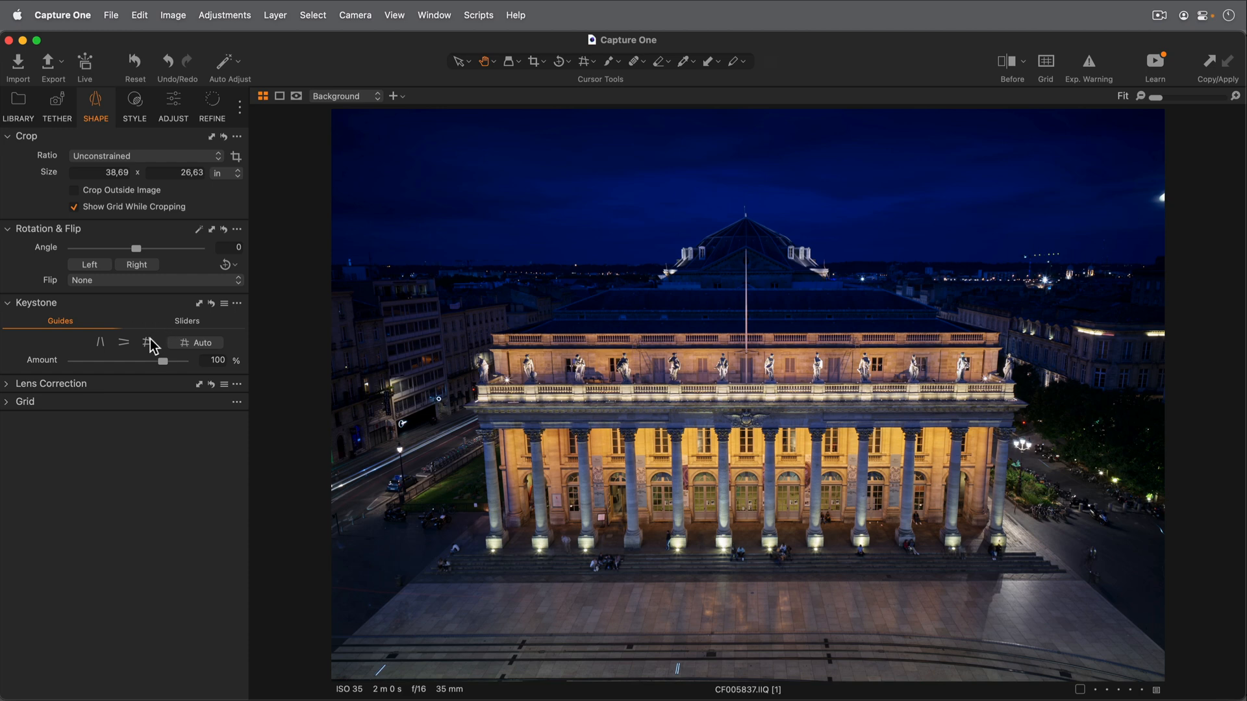
# Start a combined vertical-and-horizontal keystone correction on the Bordeaux opera house photo
pyautogui.click(148, 343)
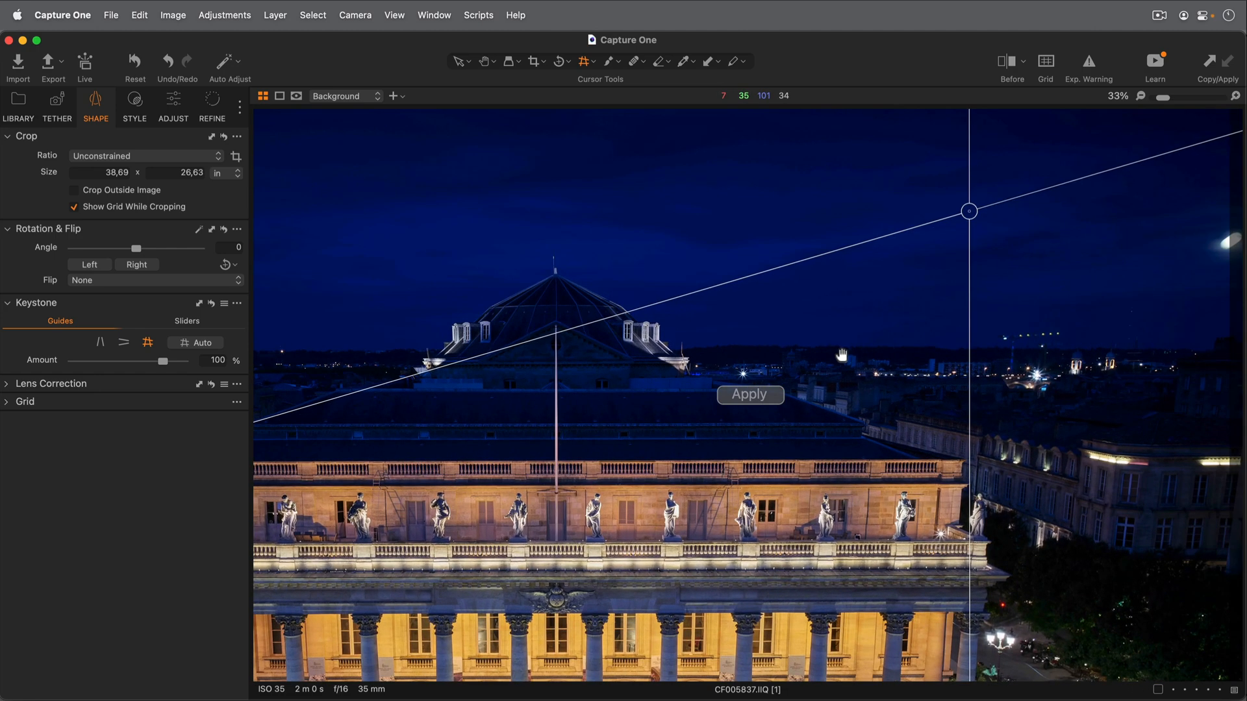
# Drag the guides onto the facade top and the rightmost column base
pyautogui.moveTo(968, 210); pyautogui.dragTo(990, 440)
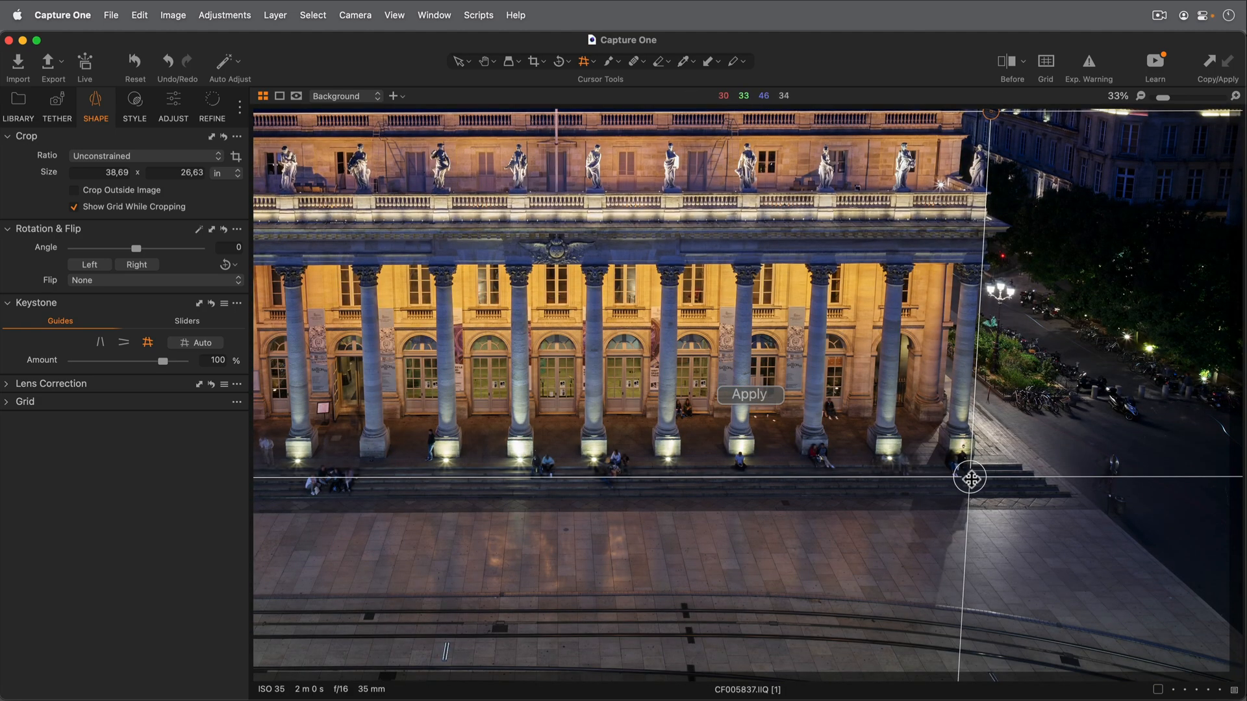
pyautogui.moveTo(970, 477); pyautogui.dragTo(967, 442)
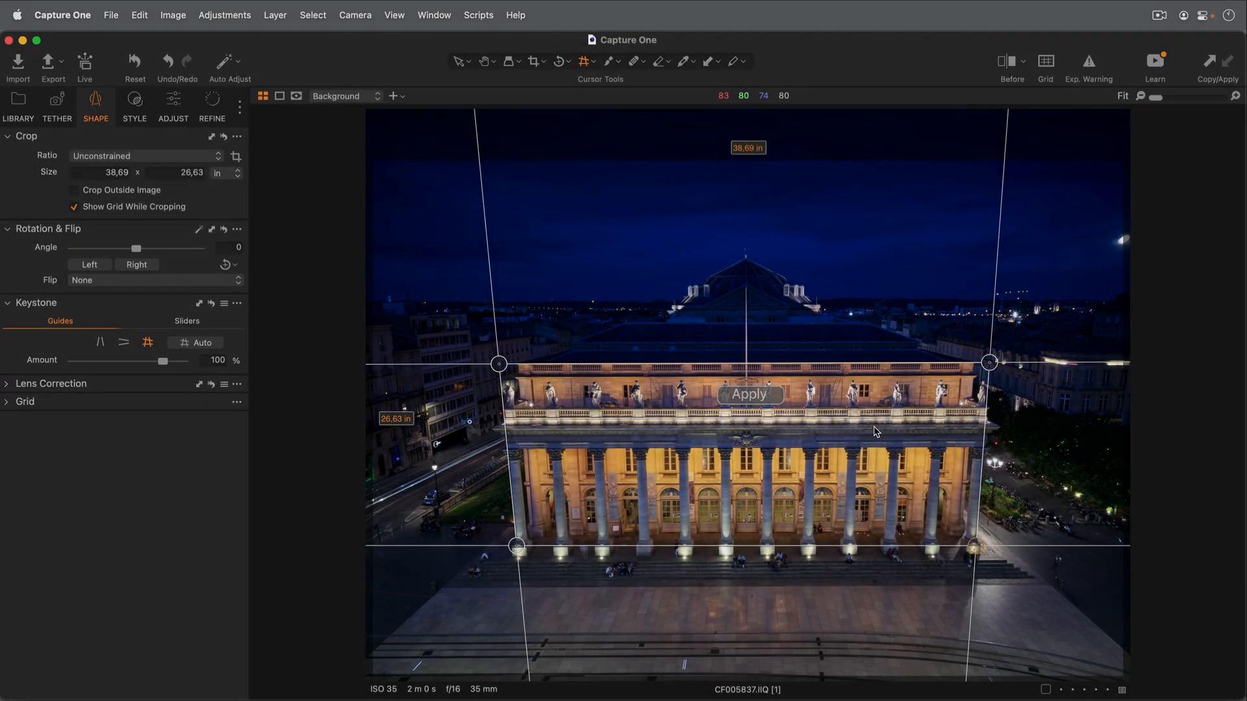
# Apply the guide correction: Vertical -32,9, Horizontal 1,76, Skew 0,35, angle 0,36
pyautogui.click(746, 394)
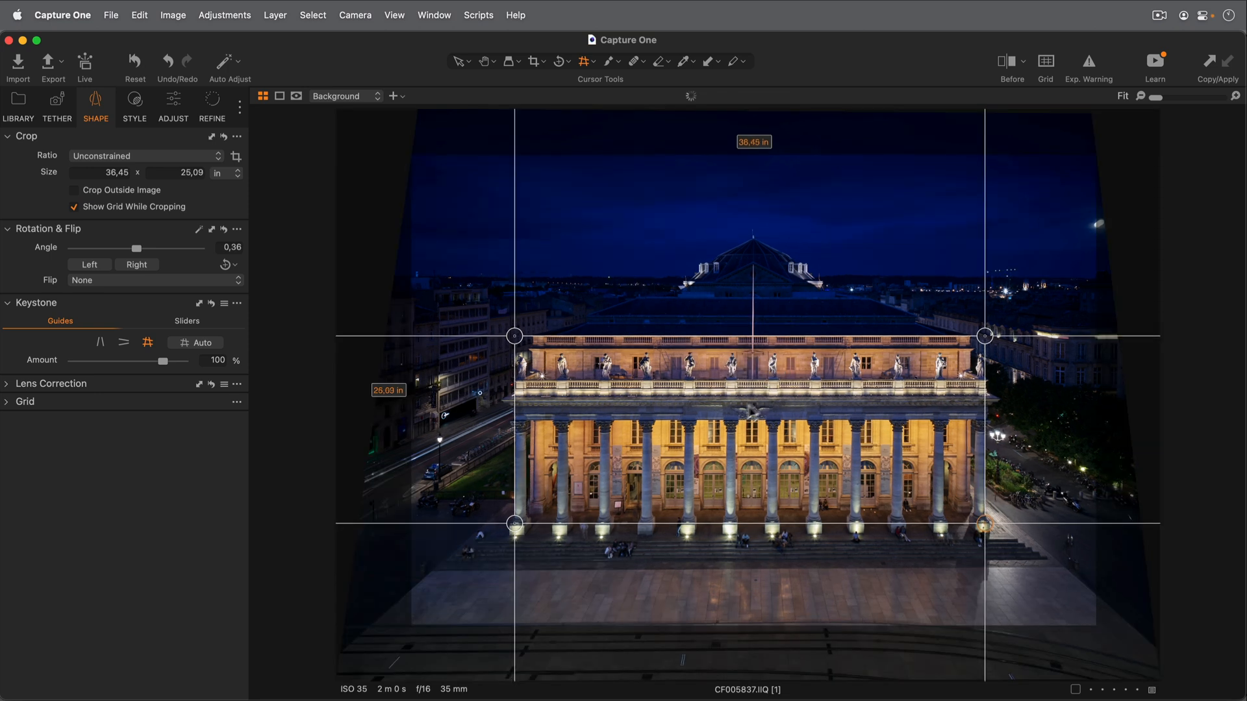
pyautogui.moveTo(290, 336)
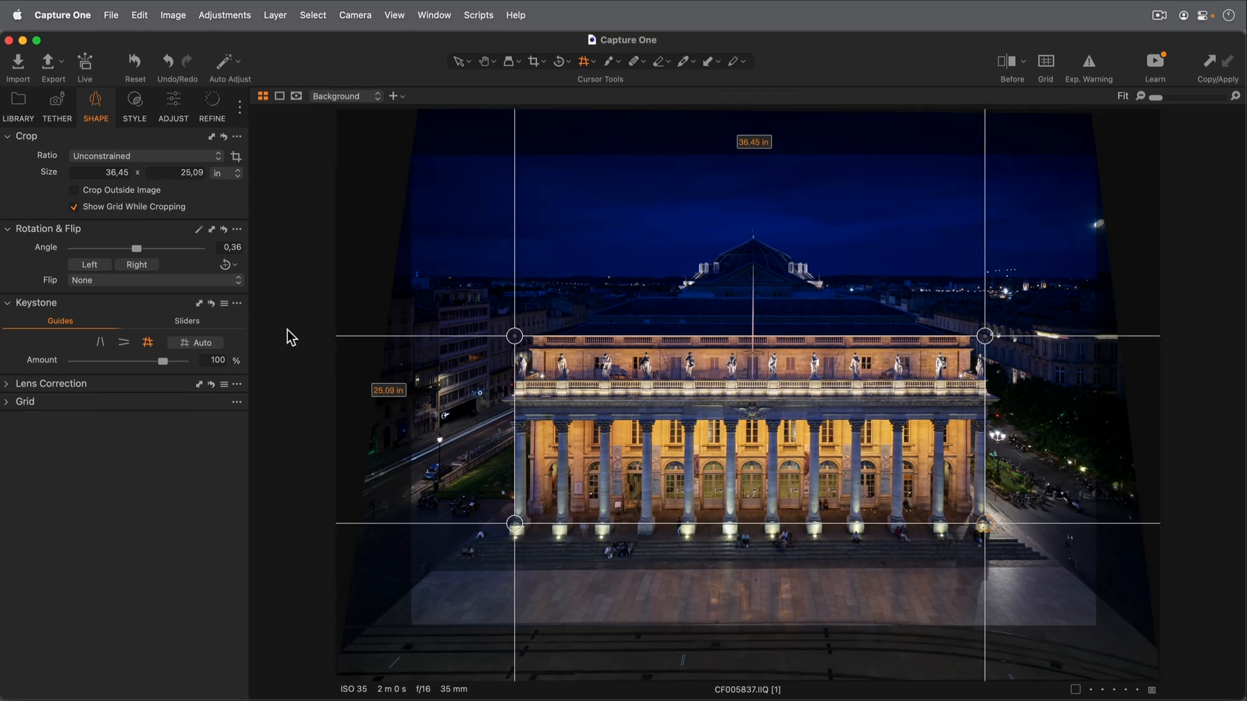
pyautogui.click(186, 320)
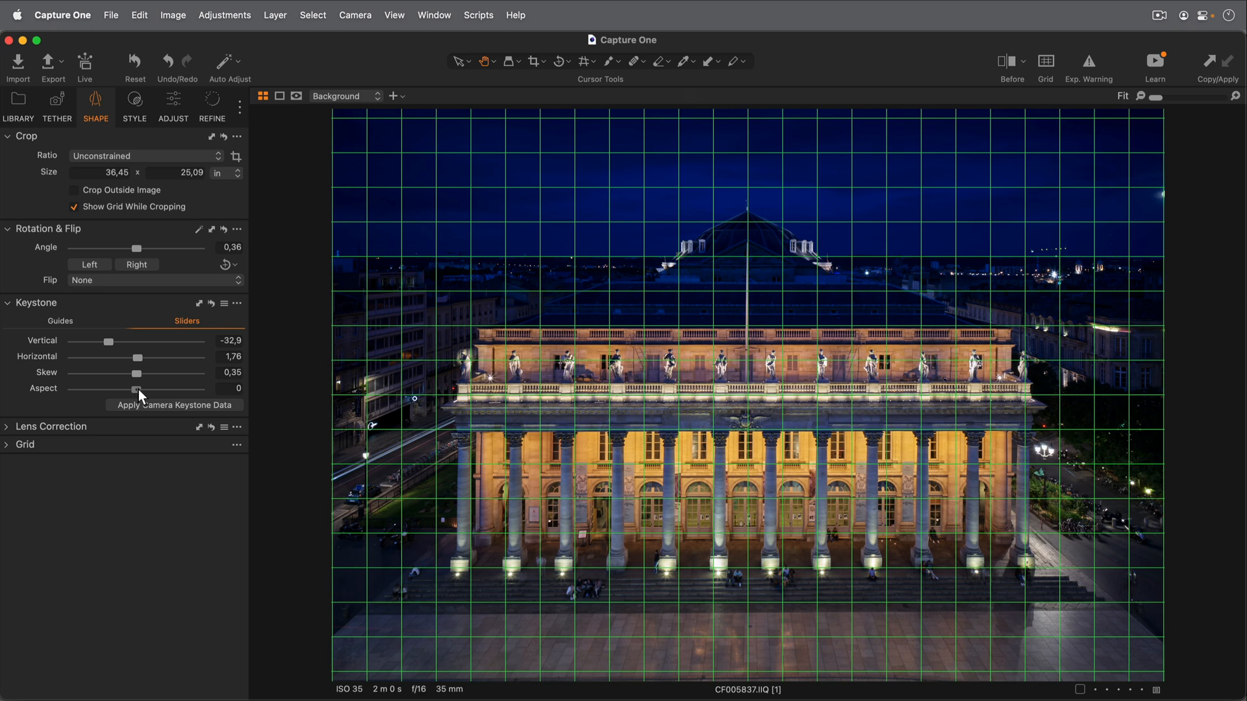
# Drag the keystone Aspect slider to -6,2 to make the opera house taller
pyautogui.moveTo(135, 389); pyautogui.dragTo(120, 389)
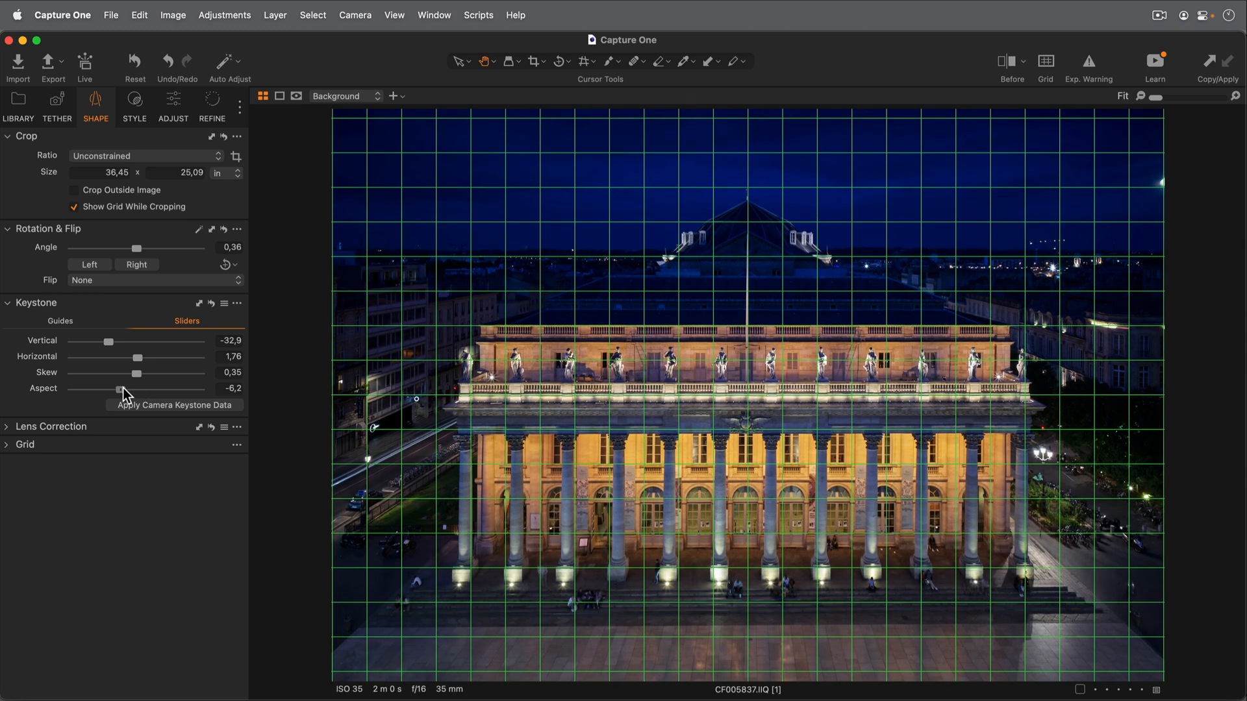